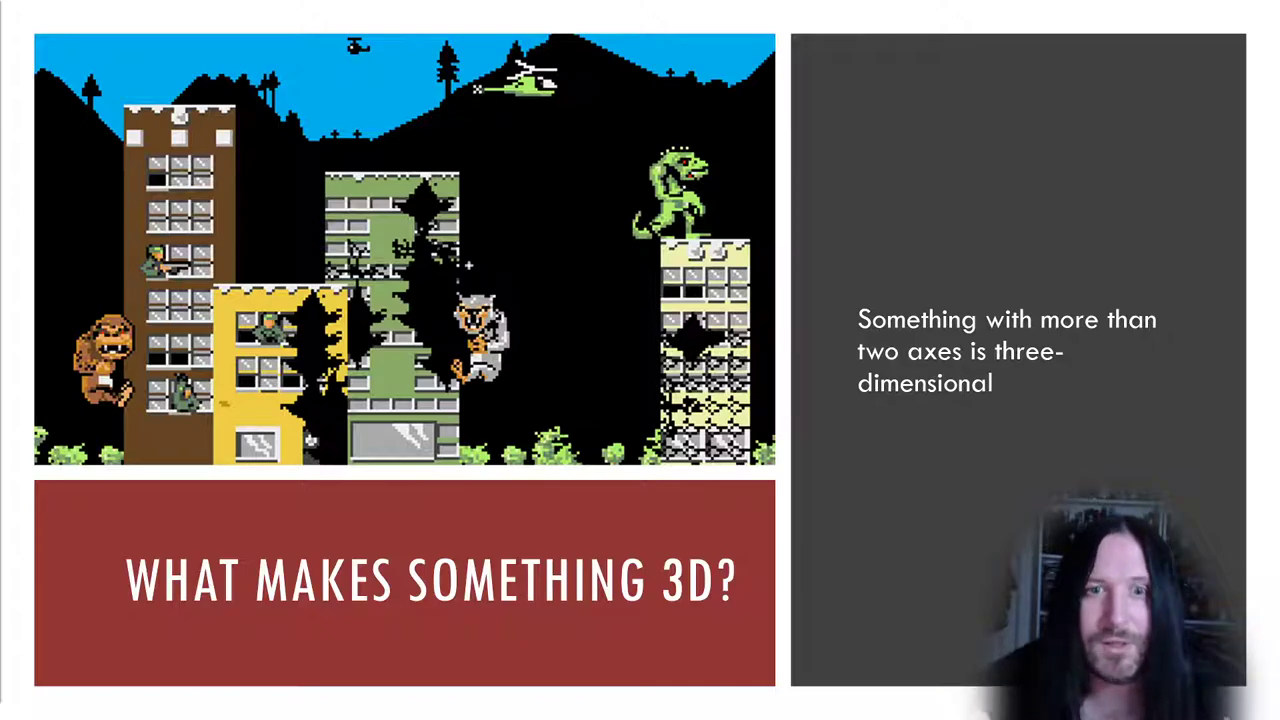
{"action": "key", "text": "Right"}
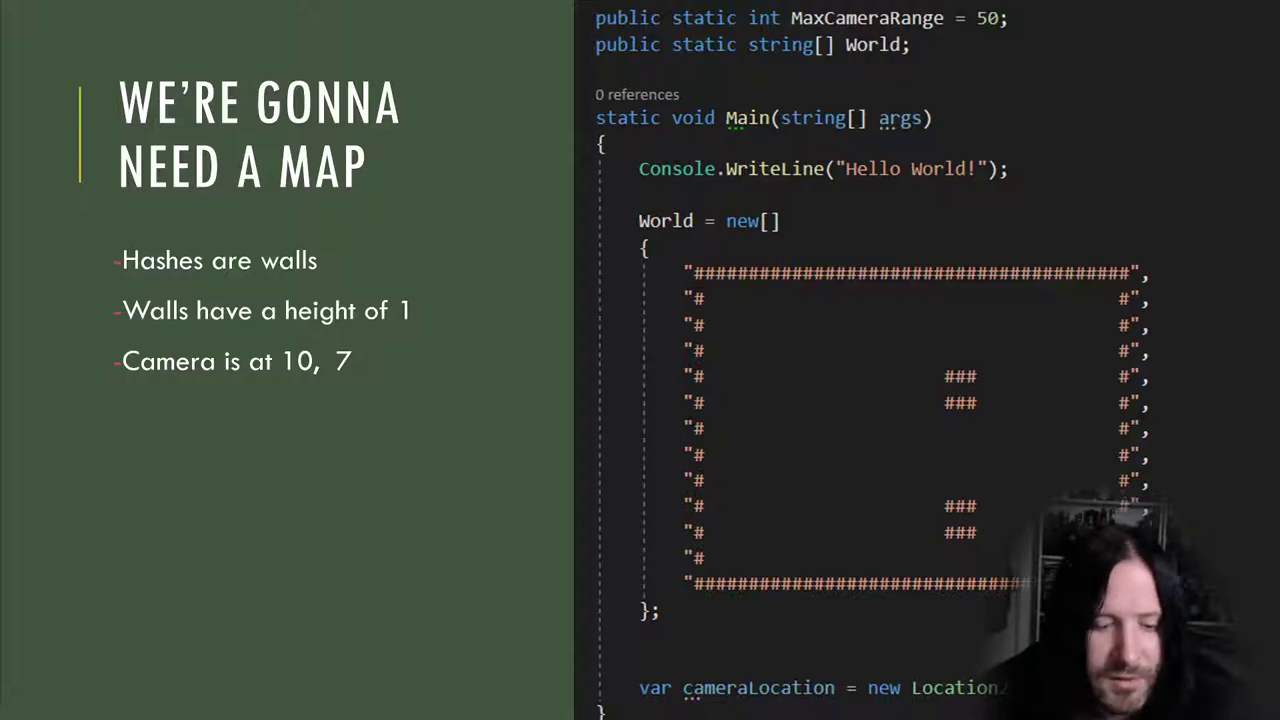
{"action": "key", "text": "right"}
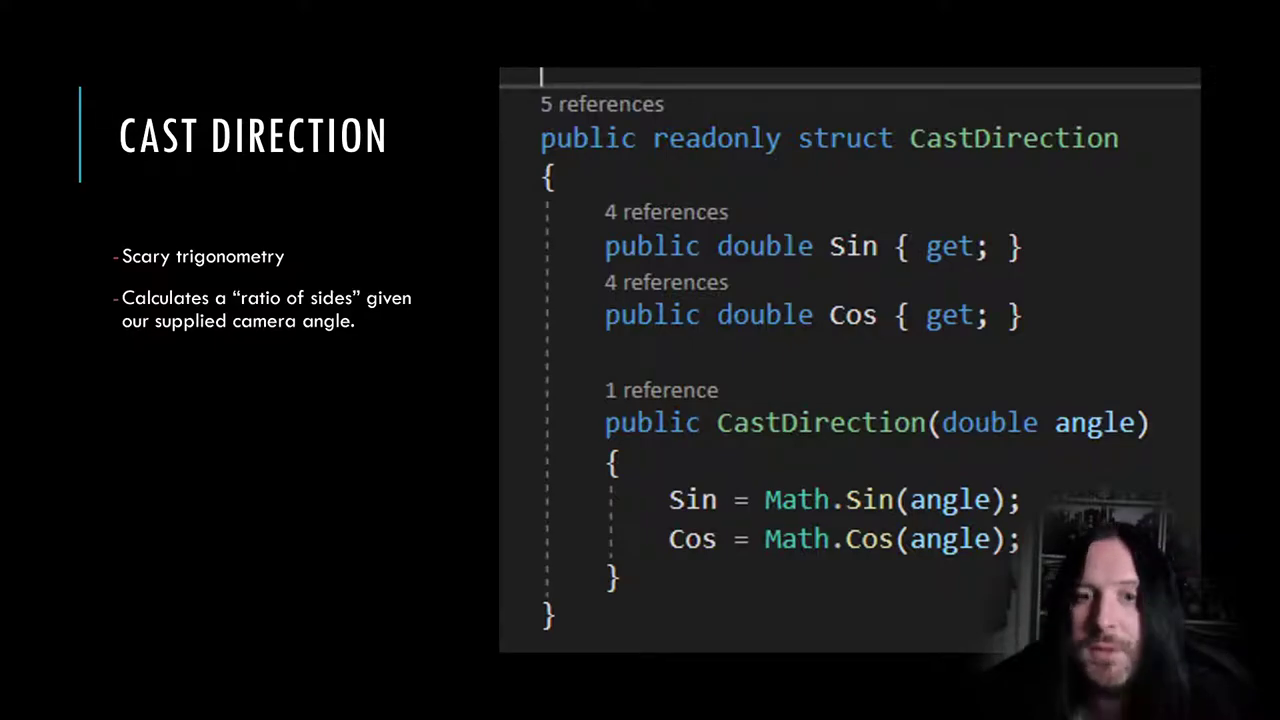
{"action": "key", "text": "Right"}
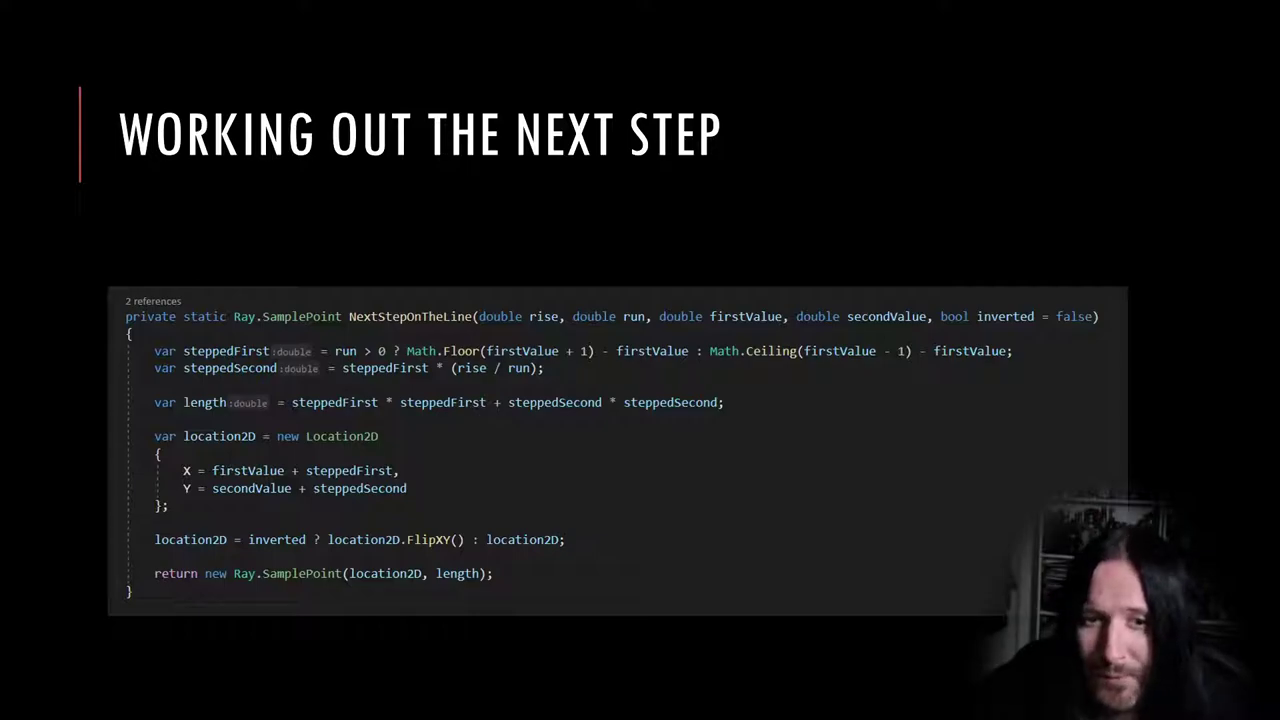
{"action": "key", "text": "Right"}
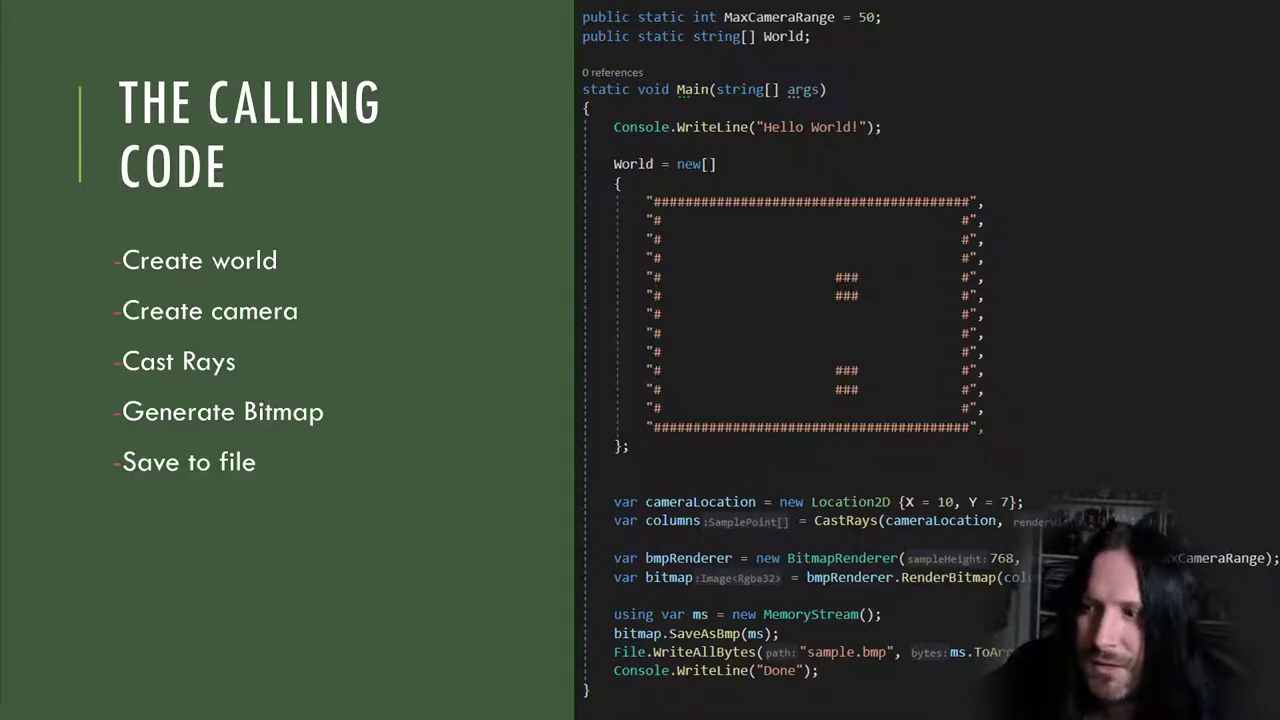
{"action": "key", "text": "Right"}
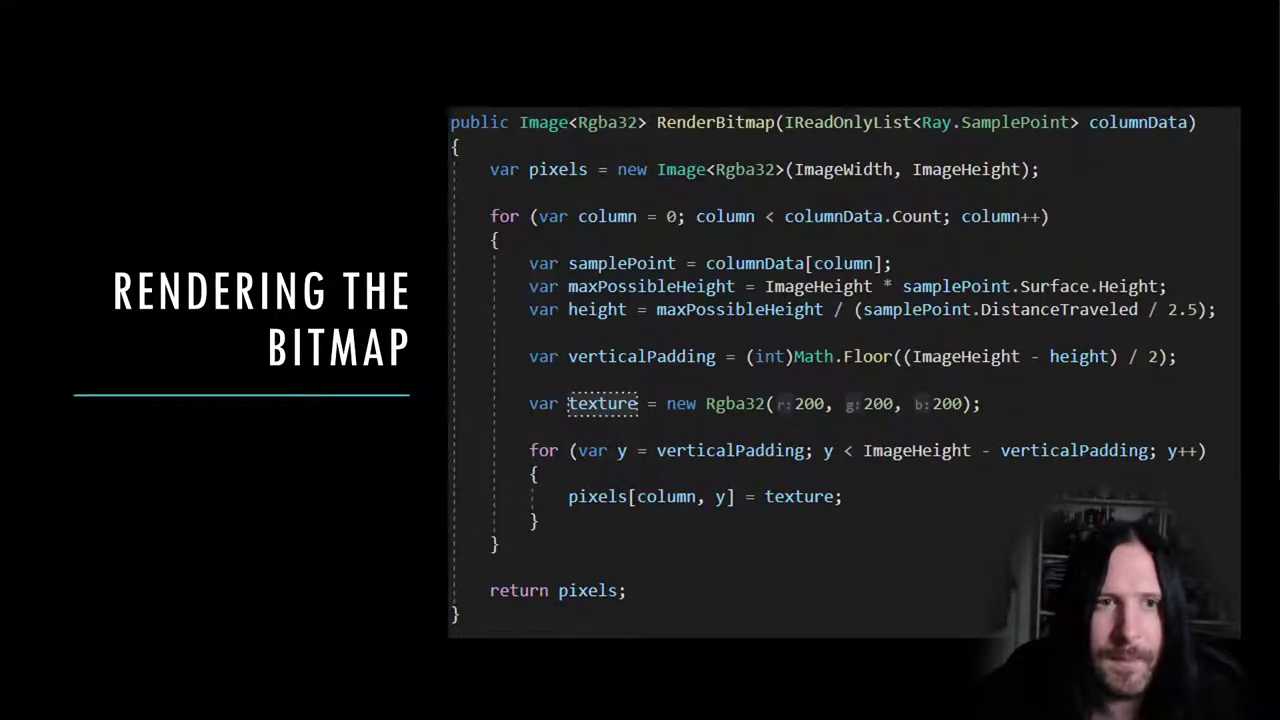